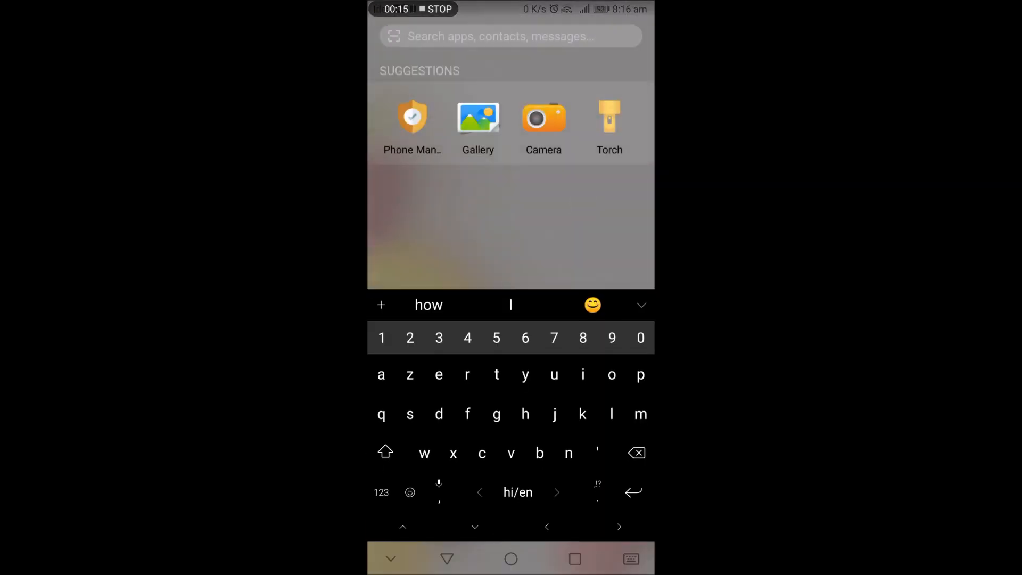
Search the launcher for "the" and launch the Themes app from the results.
{"action": "type", "text": "the"}
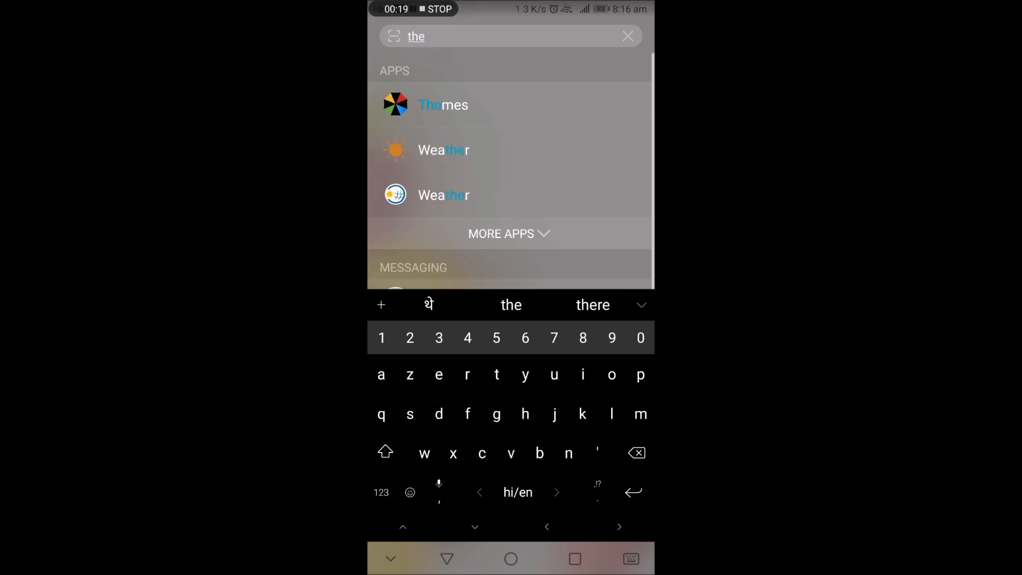
{"action": "left_click", "coordinate": [443, 104]}
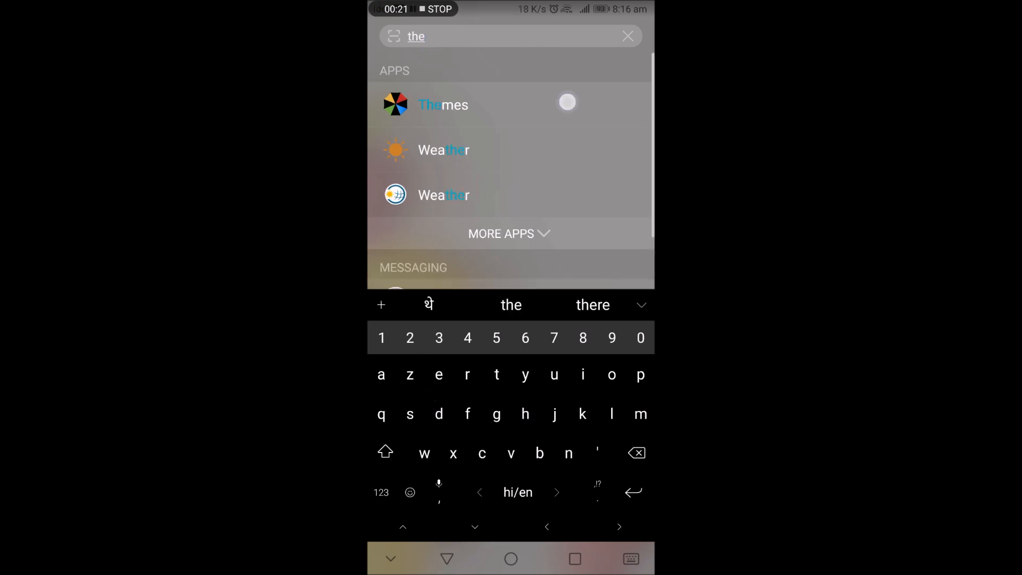
{"action": "left_click", "coordinate": [443, 105]}
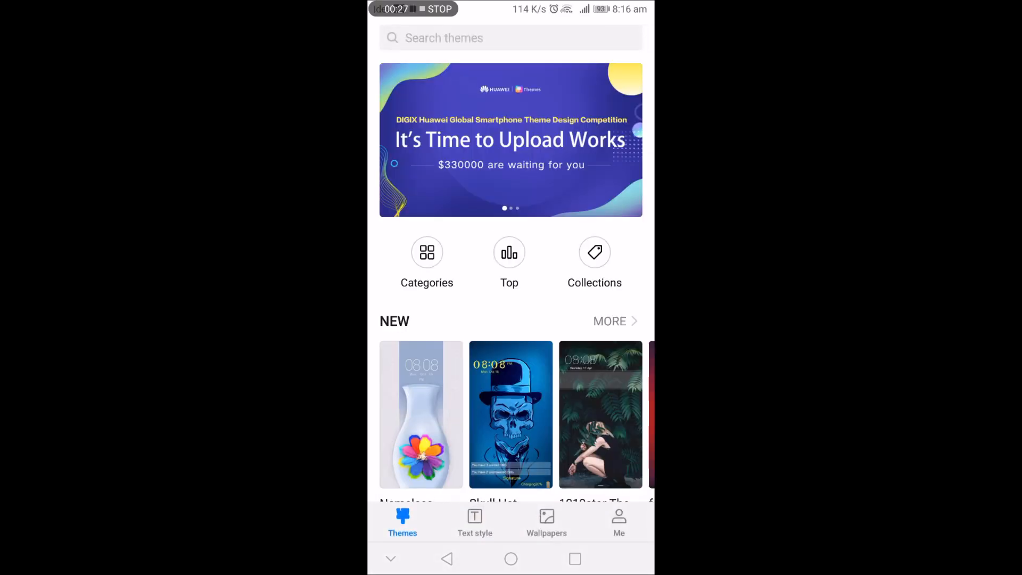
Browse the Text style font catalogue and search it to list Spellcaster and GoudySans.
{"action": "left_click", "coordinate": [475, 522]}
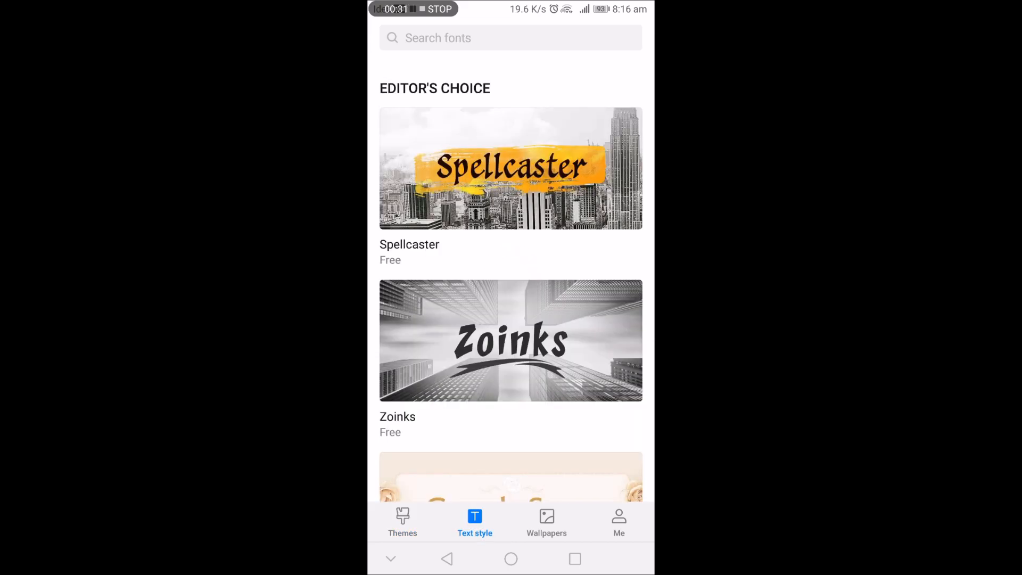
{"action": "scroll", "scroll_direction": "down", "scroll_amount": 3}
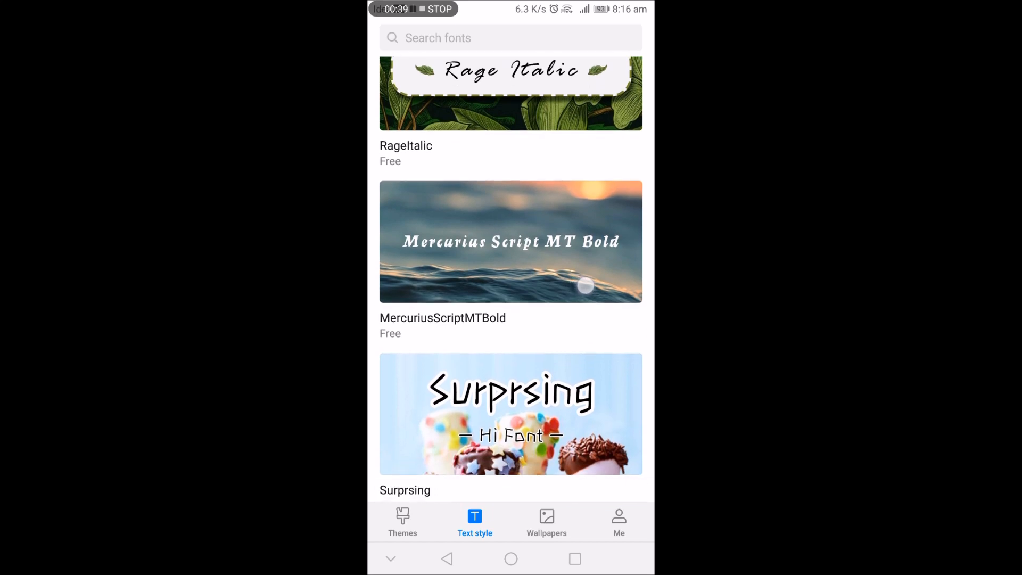
{"action": "scroll", "scroll_direction": "down", "scroll_amount": 3}
{"action": "type", "text": "f"}
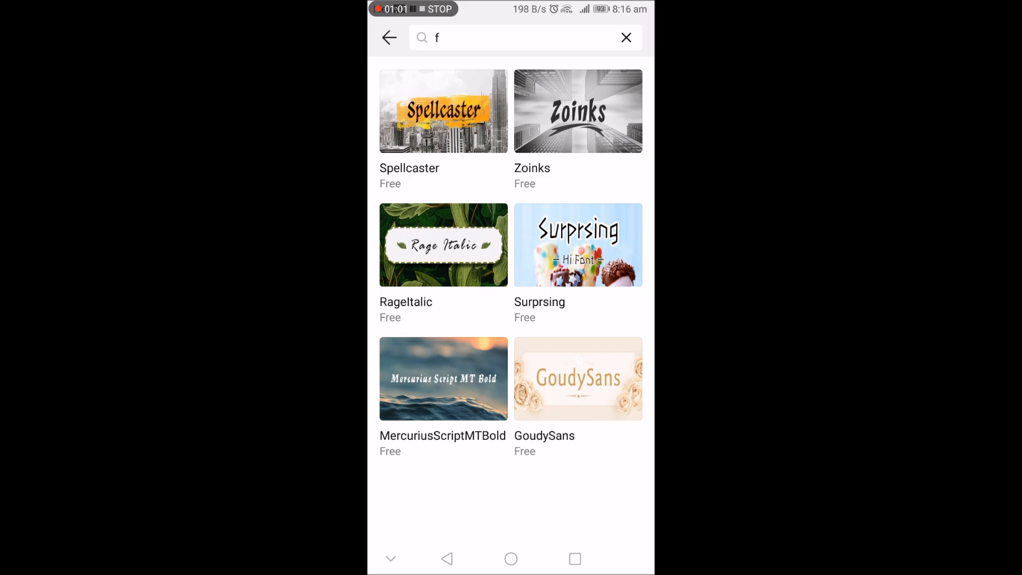
Download Spellcaster from its details page and apply it as the active font.
{"action": "left_click", "coordinate": [443, 110]}
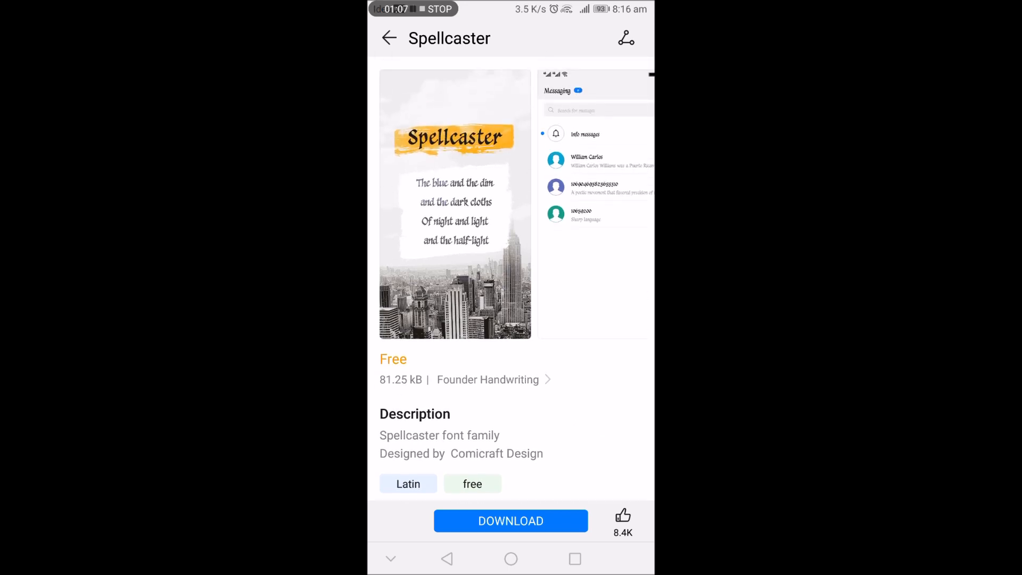
{"action": "left_click", "coordinate": [511, 520]}
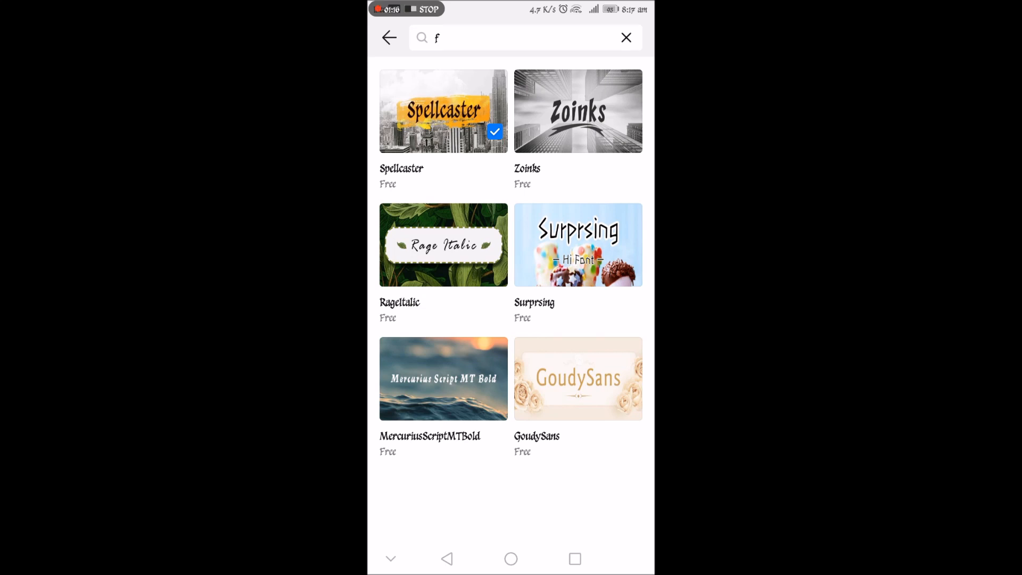
Exit Themes to the home screen and bring up Settings, now rendered in Spellcaster.
{"action": "left_click", "coordinate": [516, 37]}
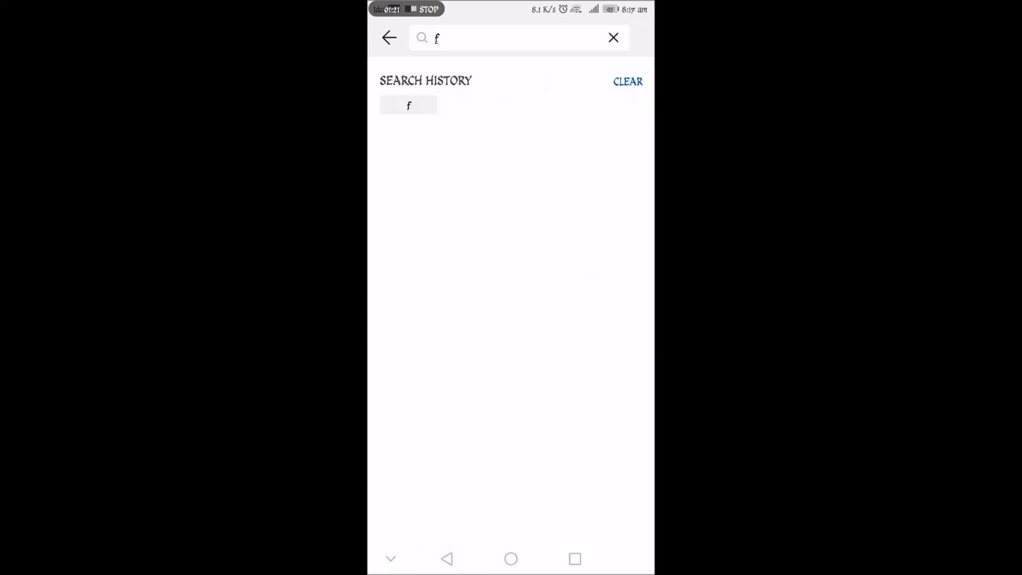
{"action": "left_click", "coordinate": [388, 37]}
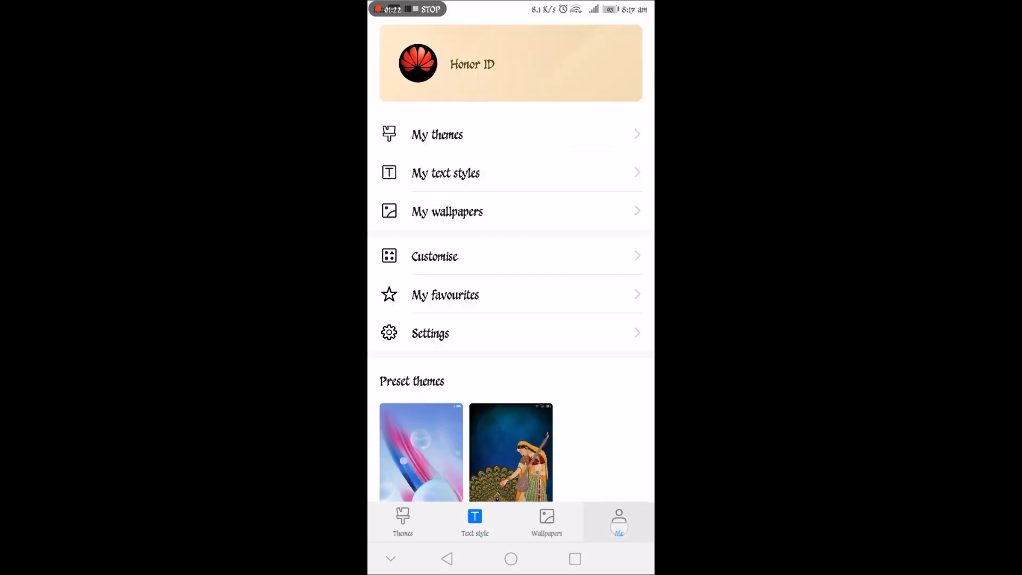
{"action": "left_click", "coordinate": [446, 173]}
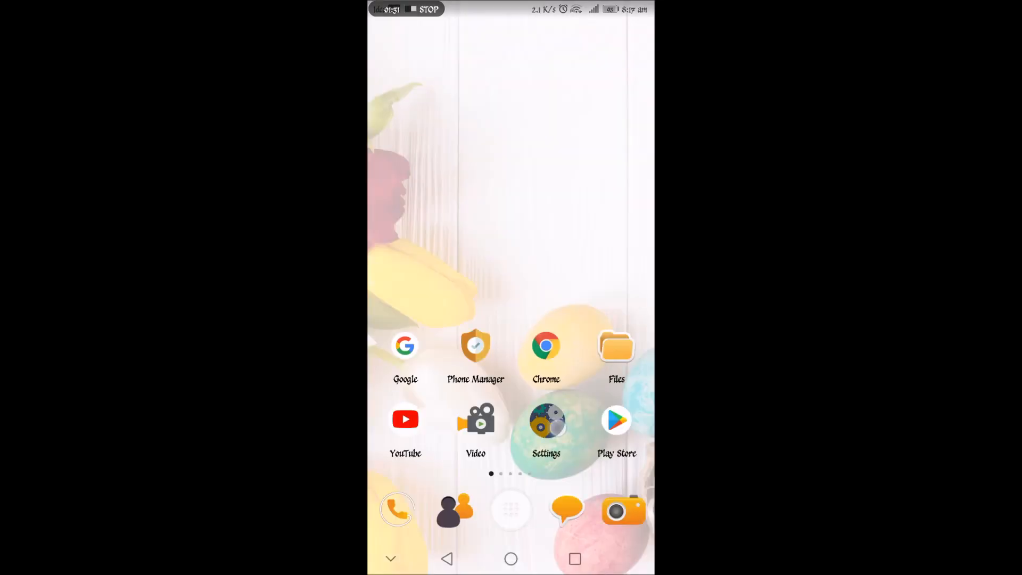
{"action": "left_click", "coordinate": [546, 419]}
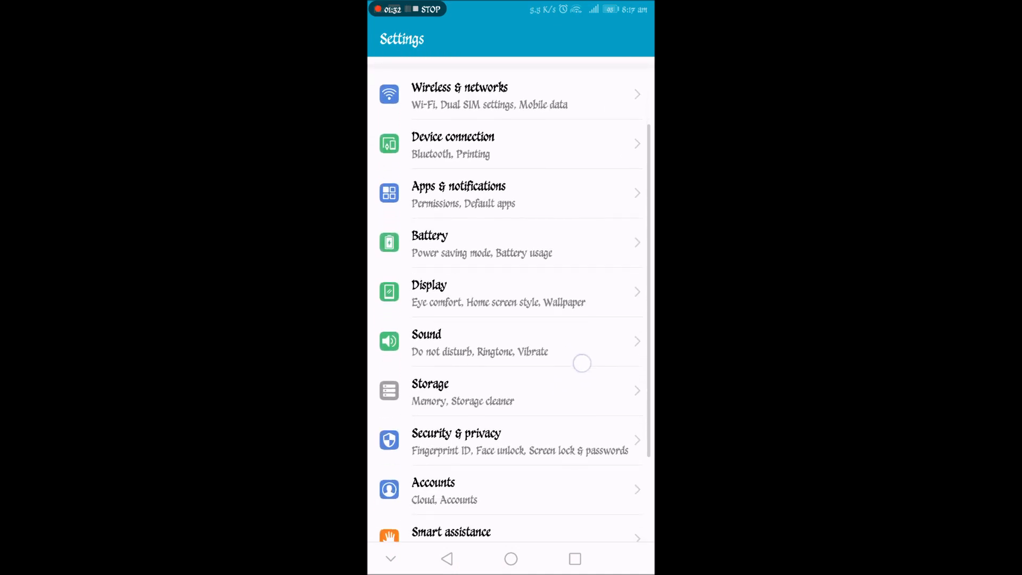